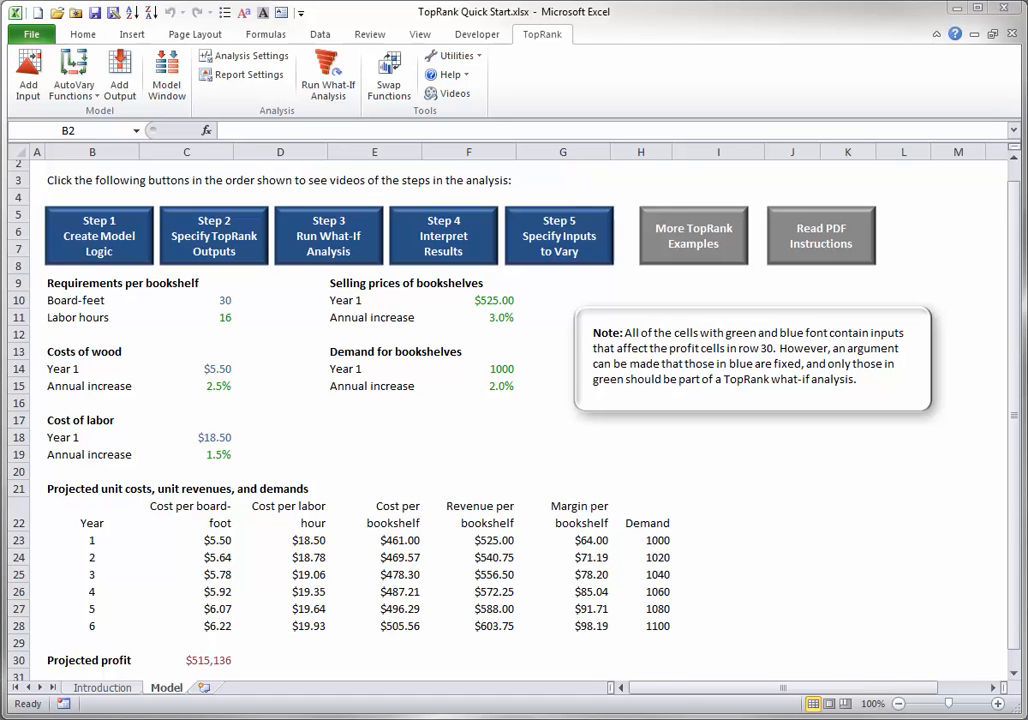
pyautogui.moveTo(216, 322)
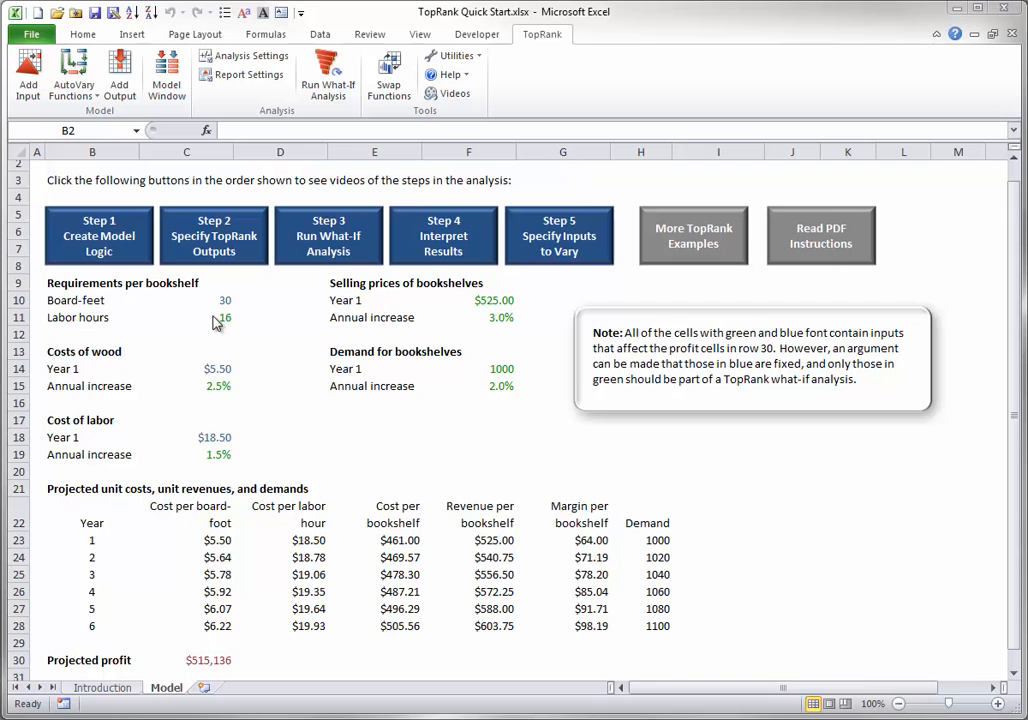
# Select the Labor hours value in C11 and begin defining it as a TopRank input
pyautogui.click(186, 317)
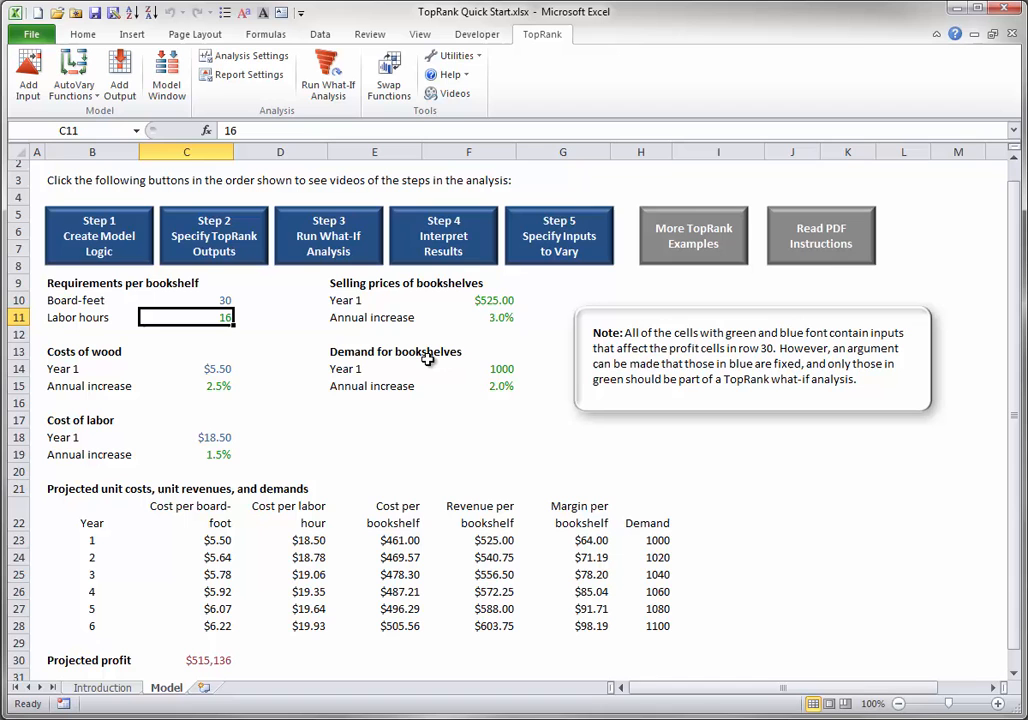
pyautogui.moveTo(432, 362)
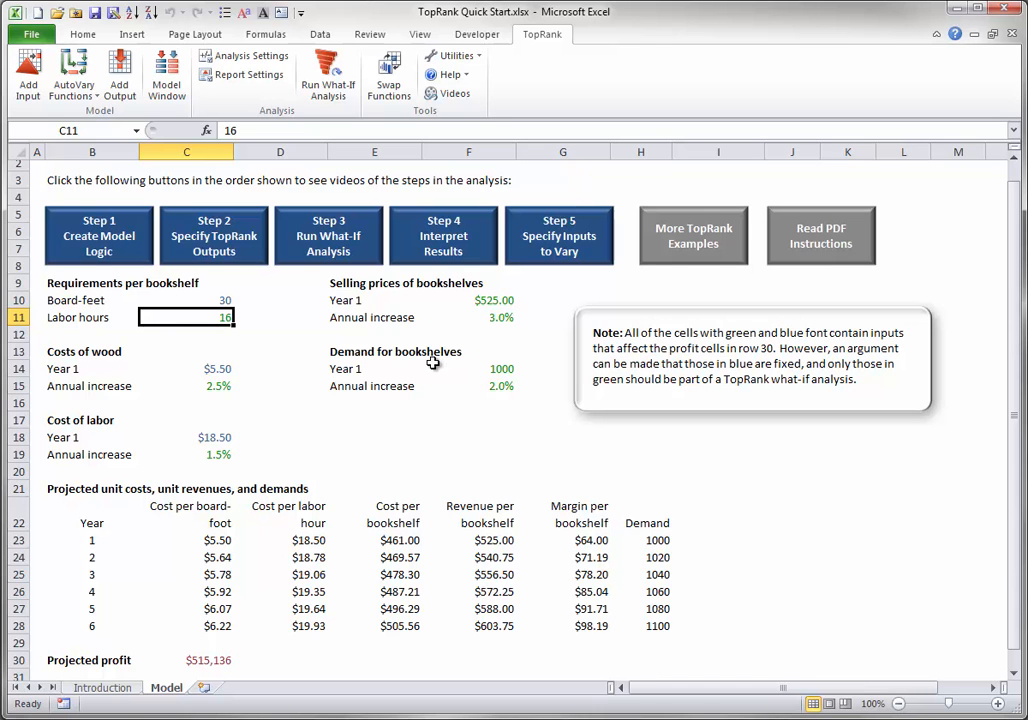
pyautogui.click(27, 75)
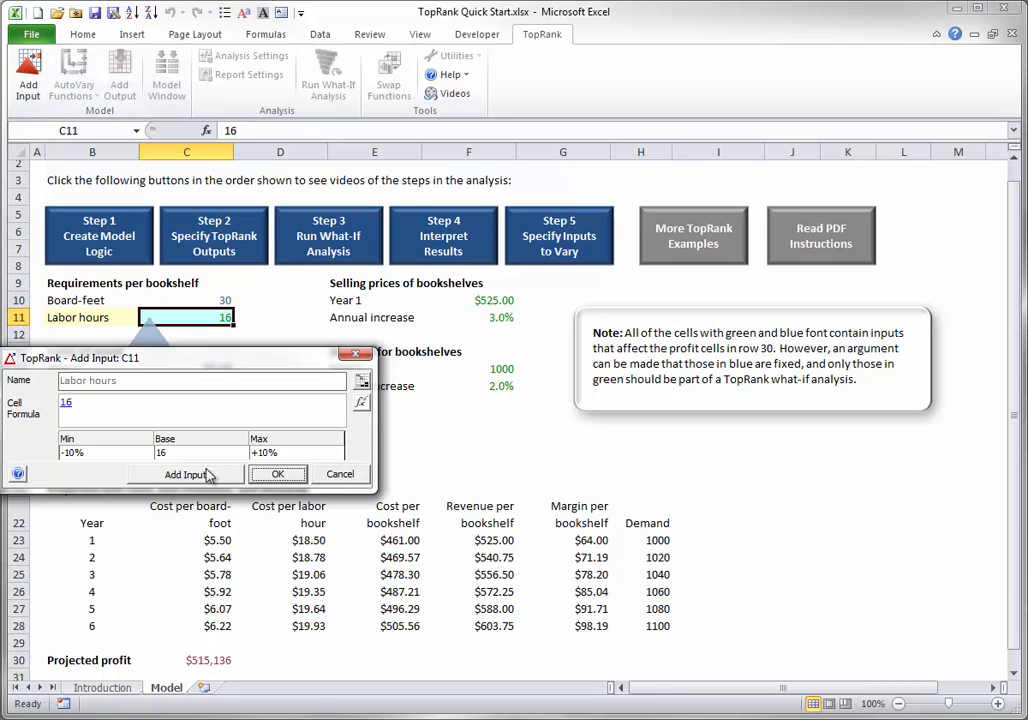
# Define C11 as RiskVary(16,-10,10) named 'Labor hours per bookshelf' and confirm
pyautogui.click(186, 474)
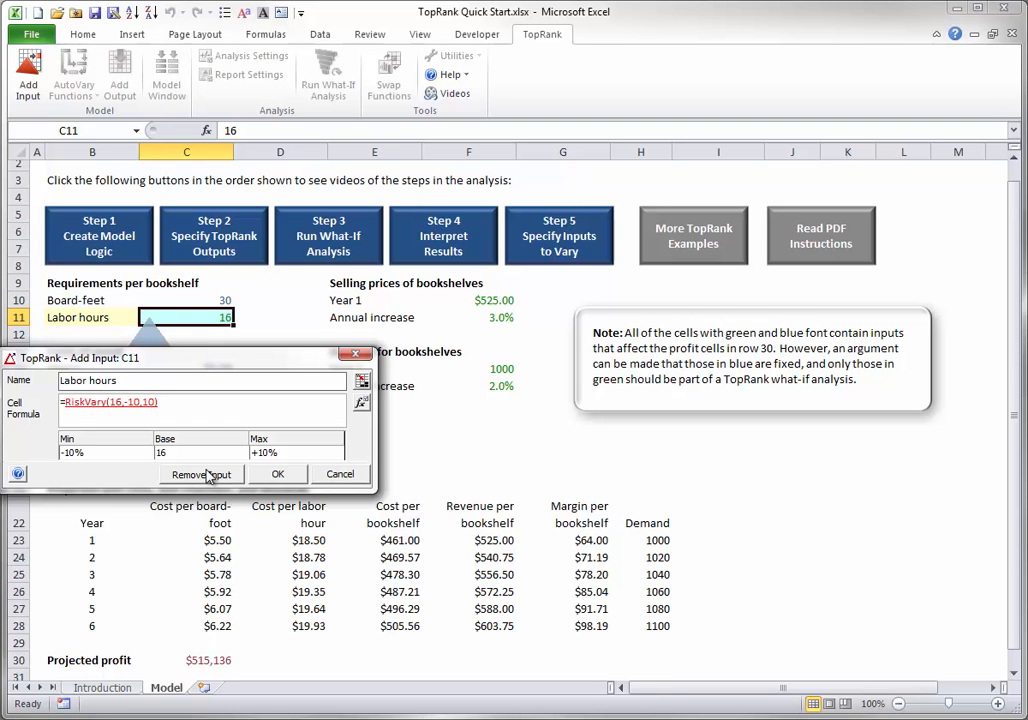
pyautogui.write('per book')
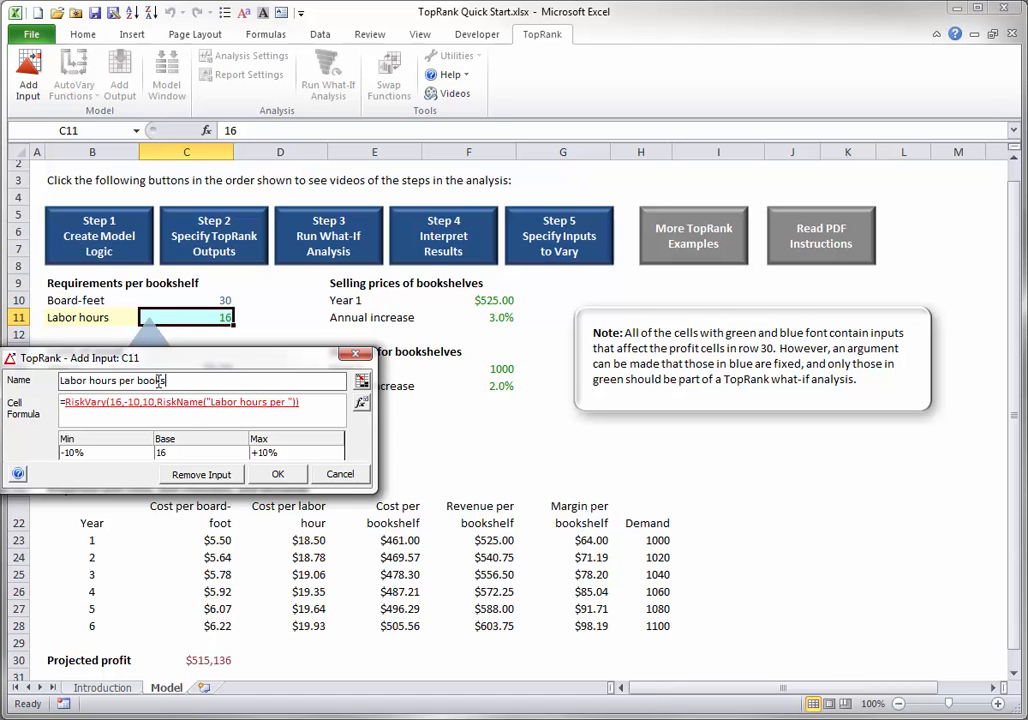
pyautogui.write('shelf')
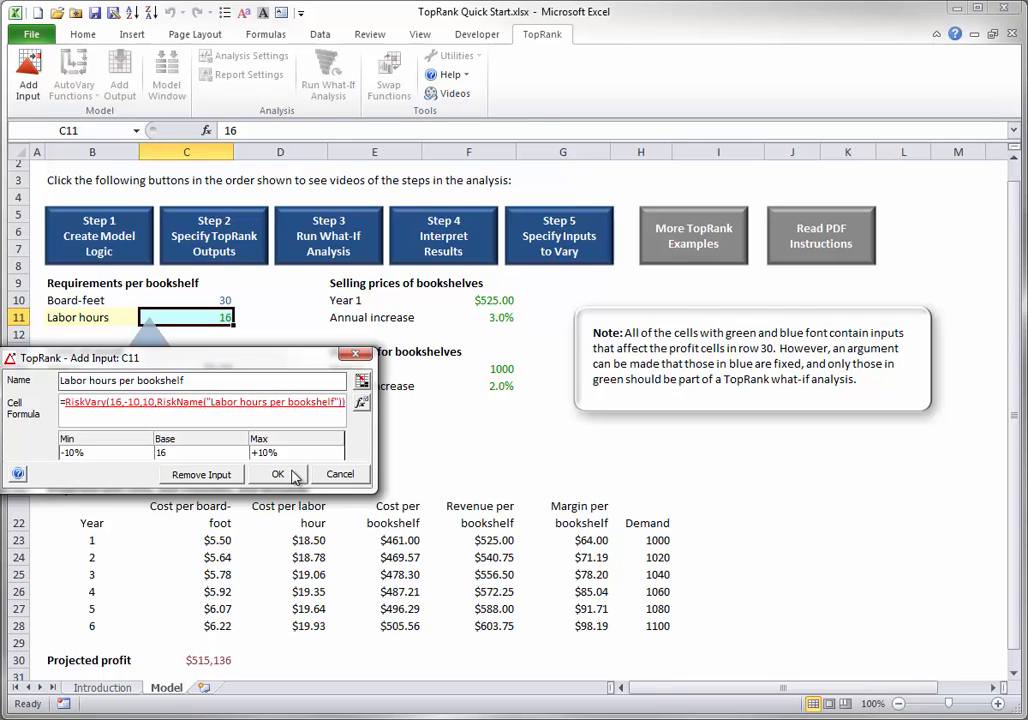
pyautogui.click(278, 473)
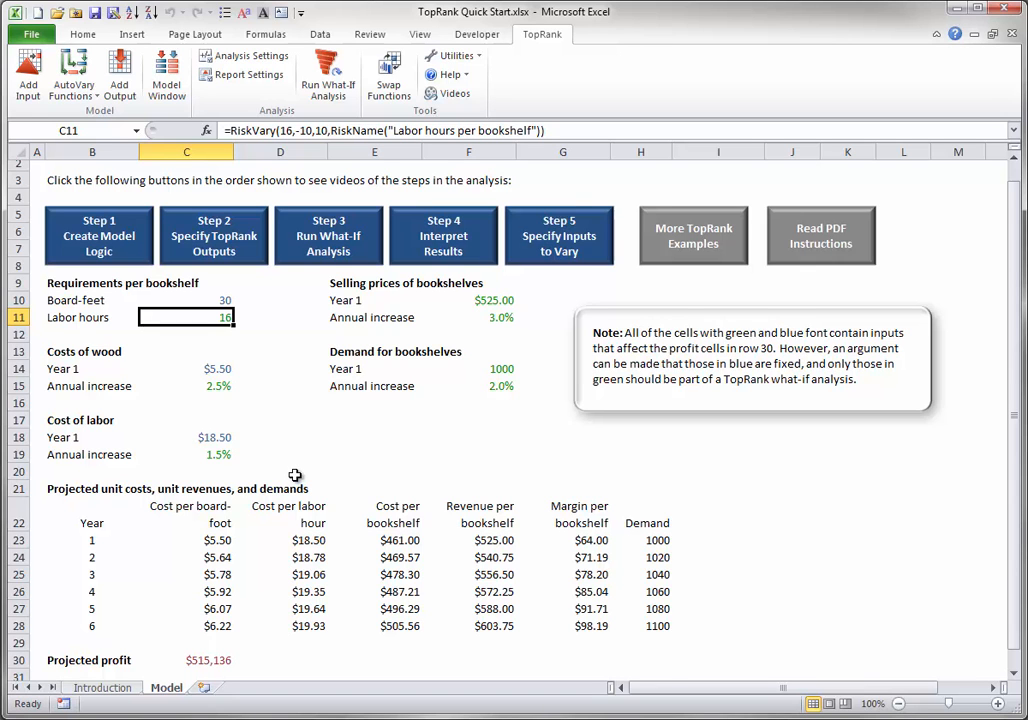
pyautogui.doubleClick(186, 317)
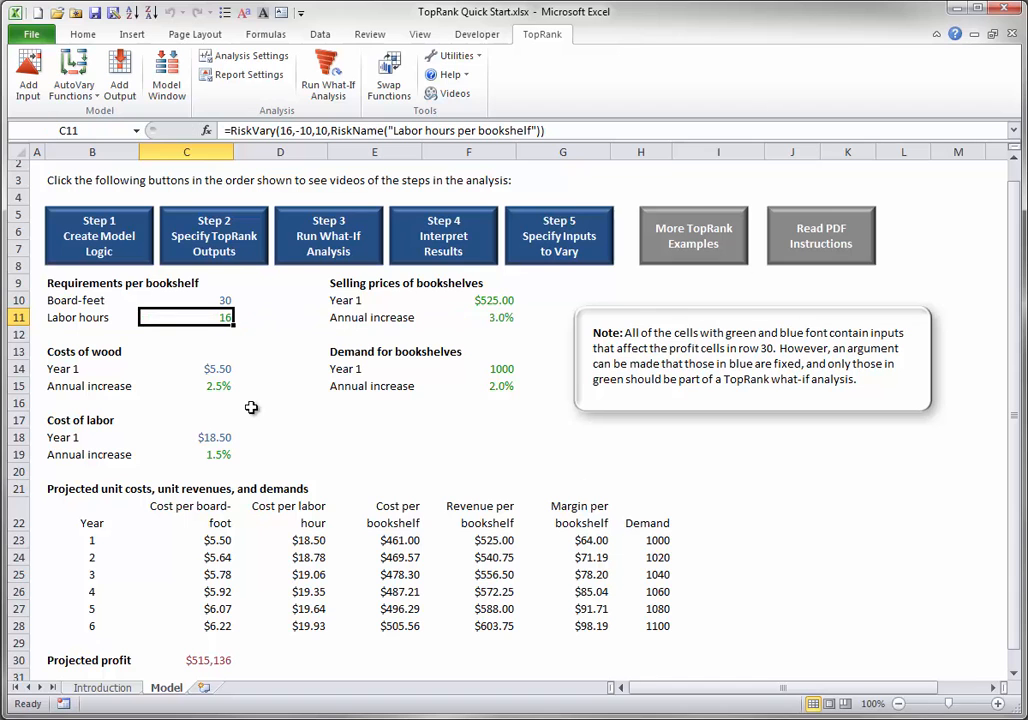
# Review the ±10% input defaults in Analysis Settings, then select the wood-cost increase in C15
pyautogui.click(243, 55)
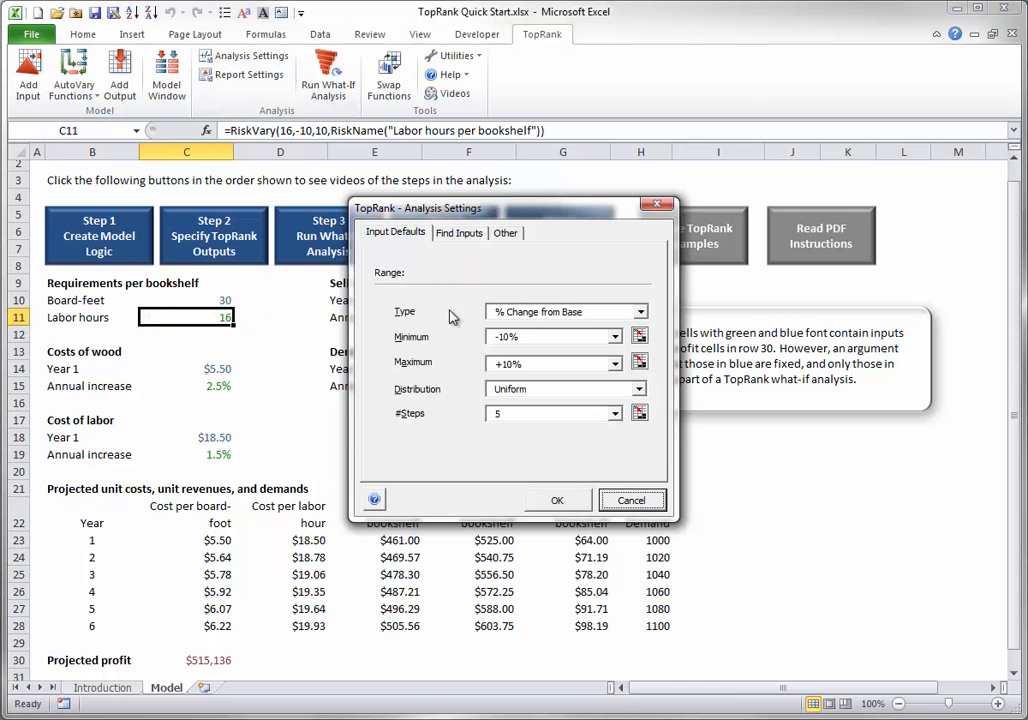
pyautogui.moveTo(480, 330)
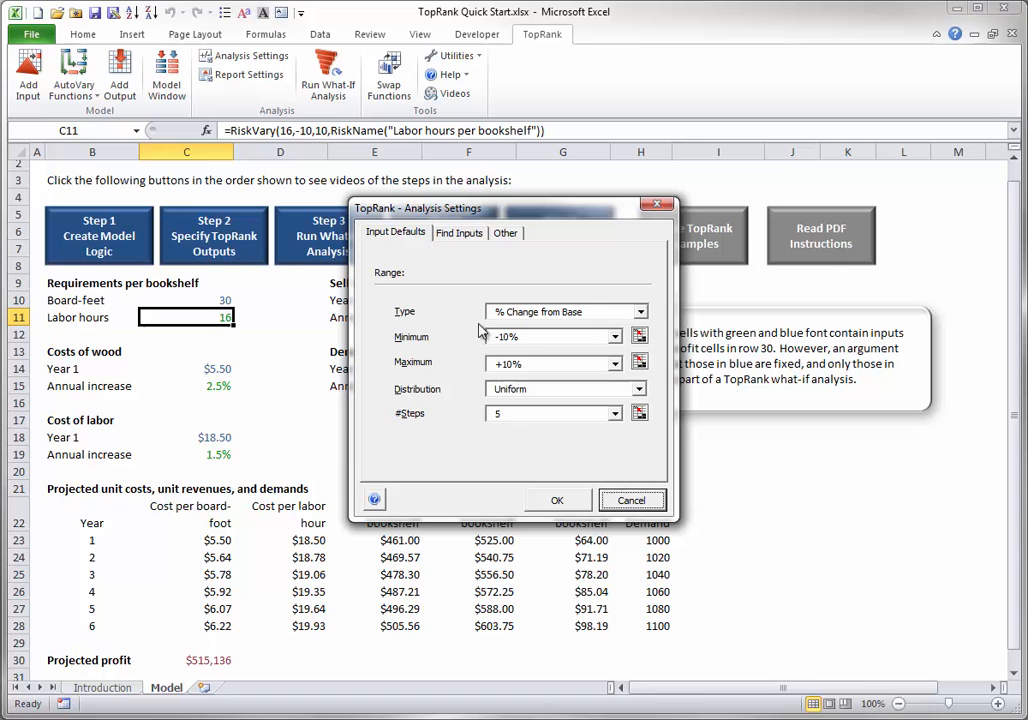
pyautogui.click(632, 500)
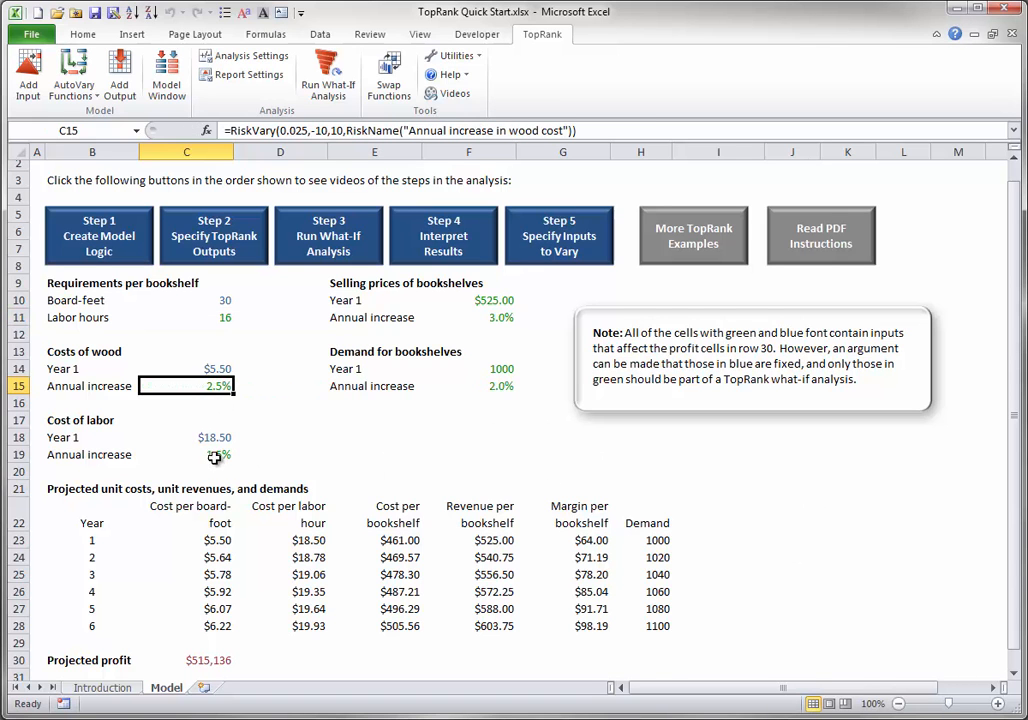
# Inspect the RiskVary formulas for Year 1 selling price, Year 1 demand and the annual demand increase in F15
pyautogui.click(185, 454)
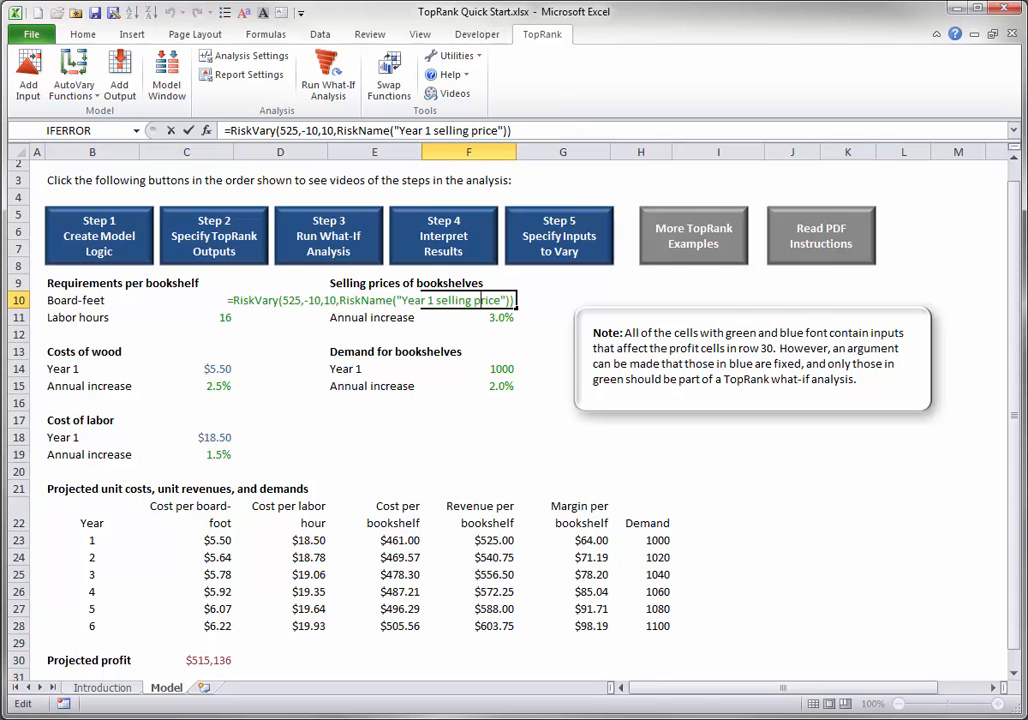
pyautogui.click(470, 317)
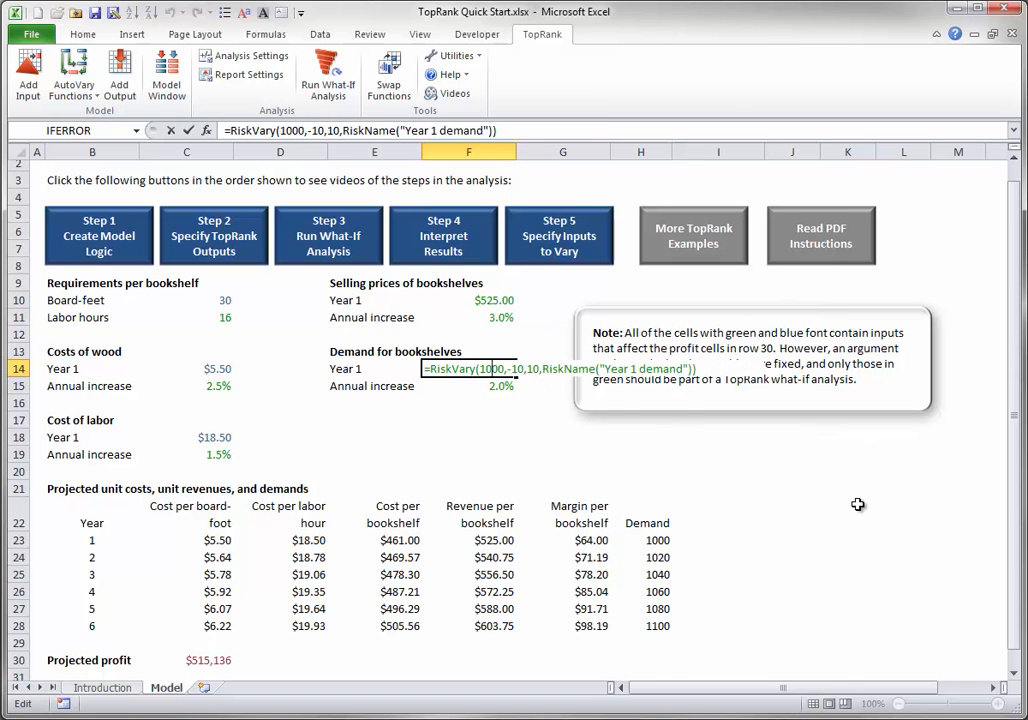
pyautogui.click(468, 385)
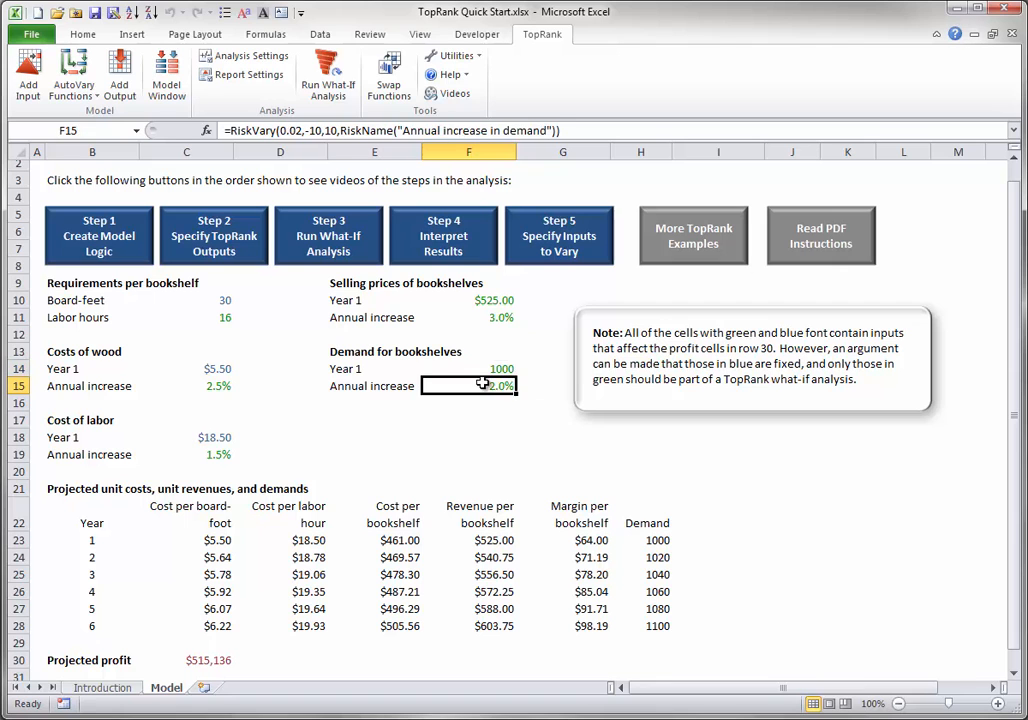
pyautogui.moveTo(843, 507)
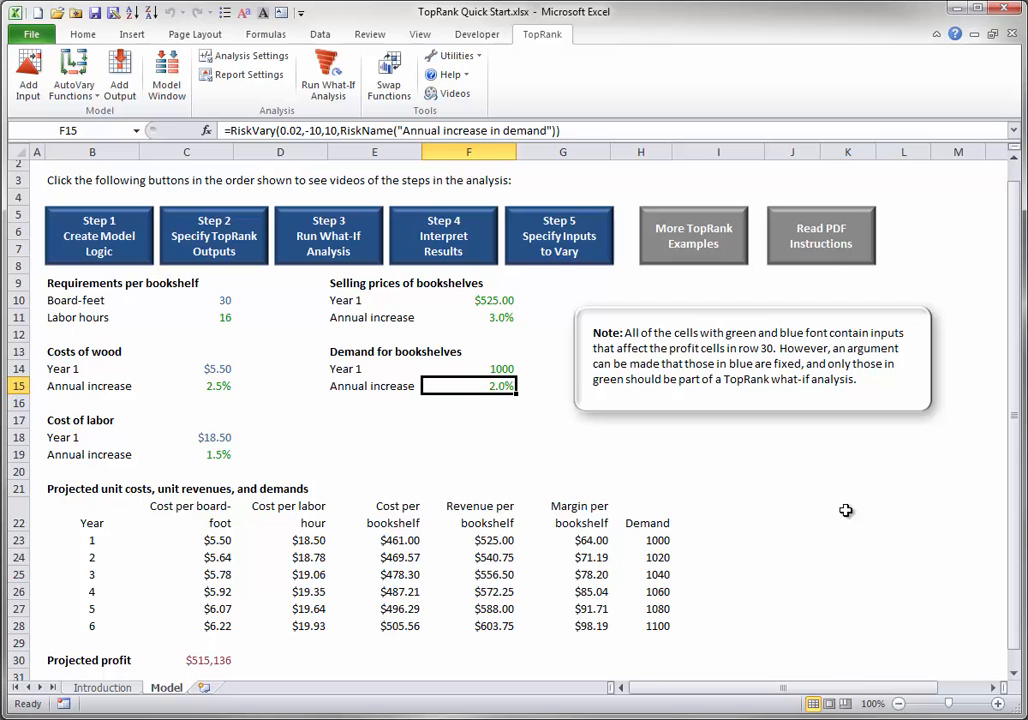
pyautogui.moveTo(928, 484)
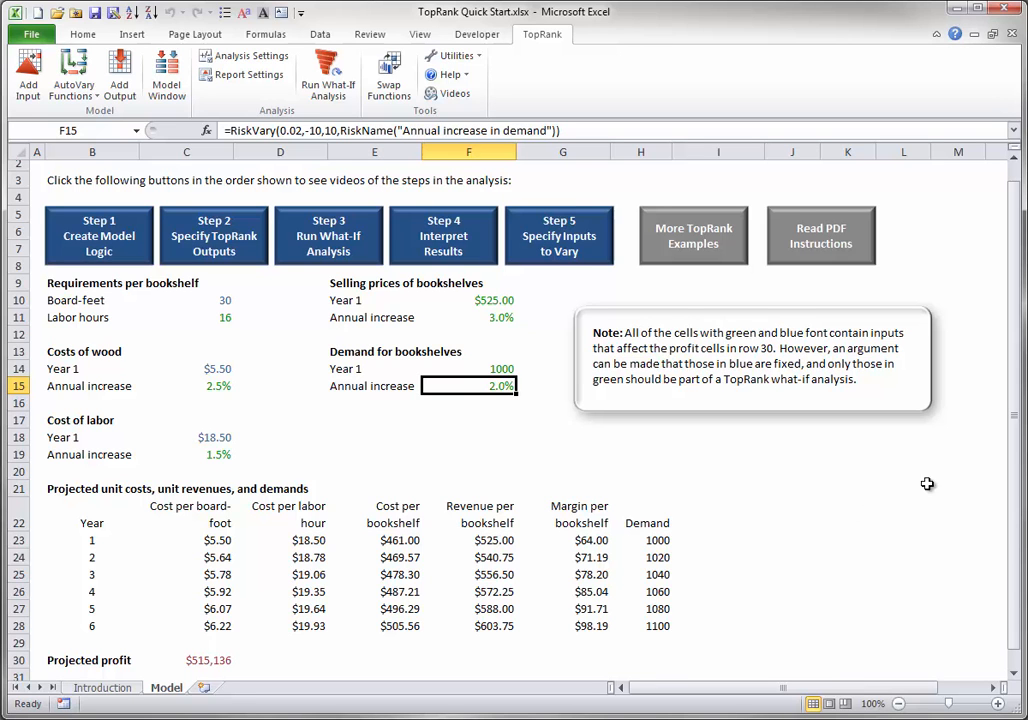
pyautogui.moveTo(960, 473)
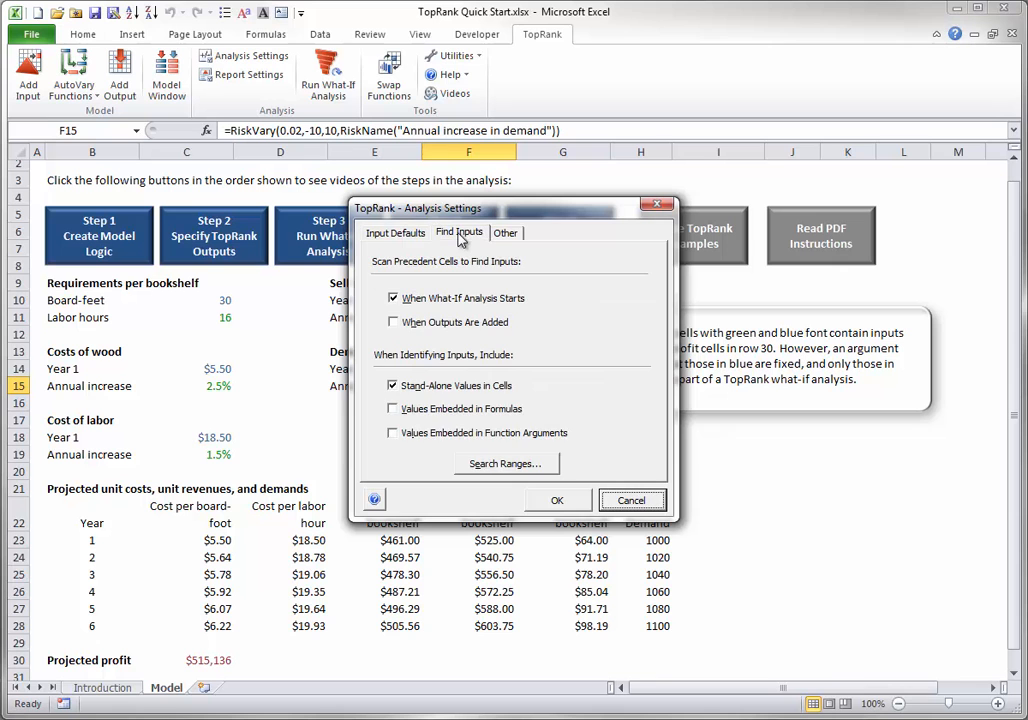
# Uncheck 'When What-If Analysis Starts' so inputs are not auto-found
pyautogui.click(393, 297)
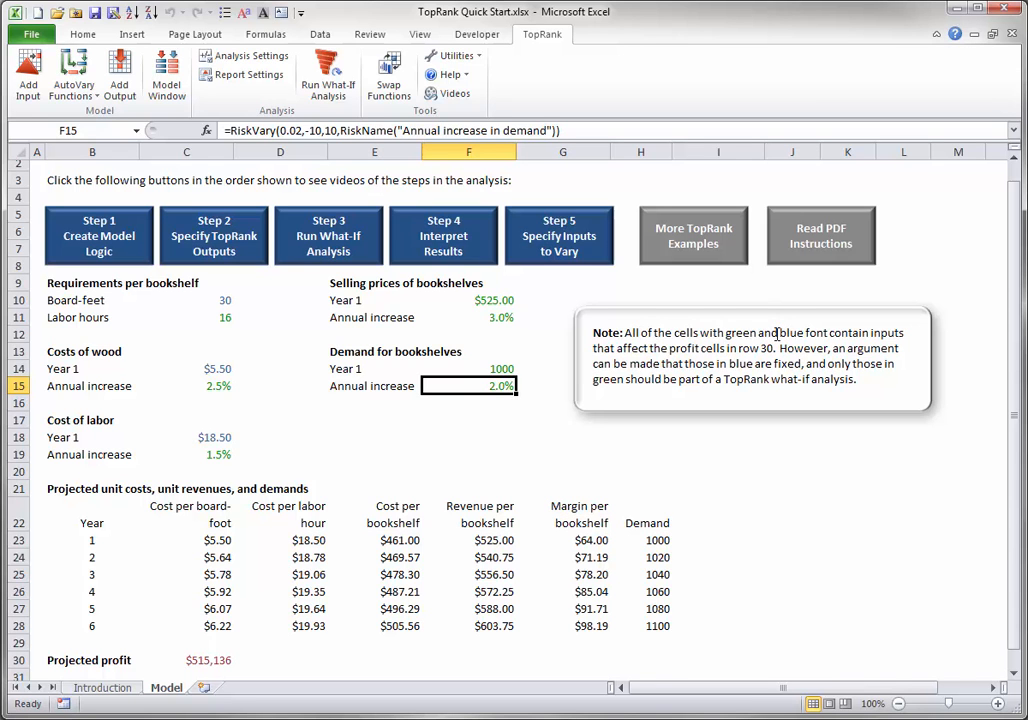
pyautogui.moveTo(790, 564)
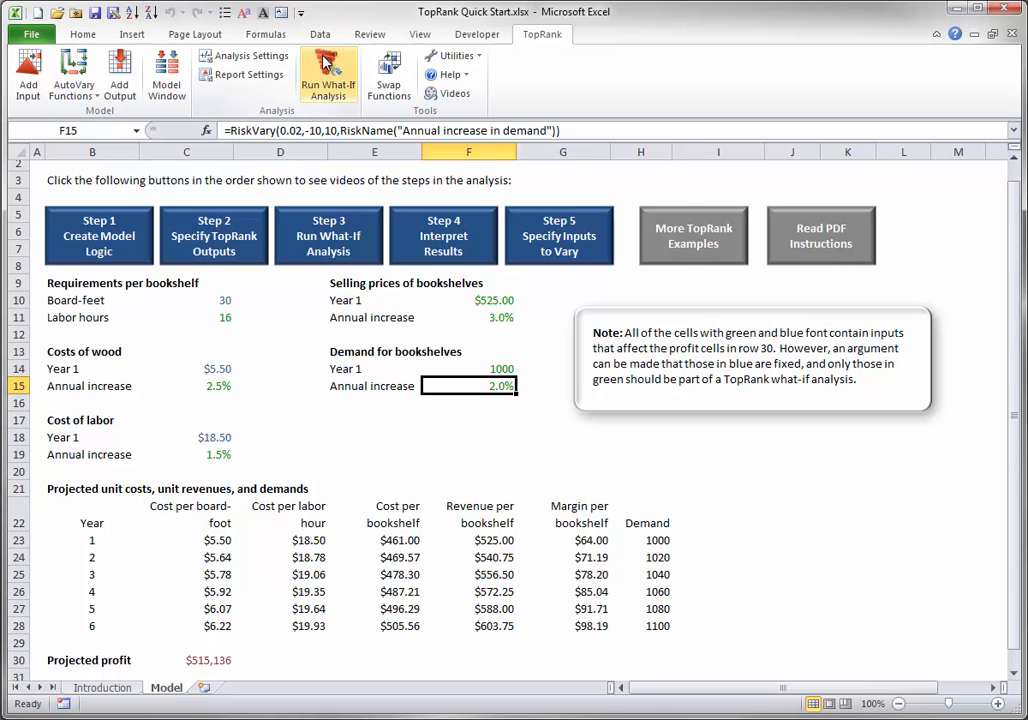
# Start the TopRank what-if analysis with its 35 recalculations on the profit model
pyautogui.click(327, 75)
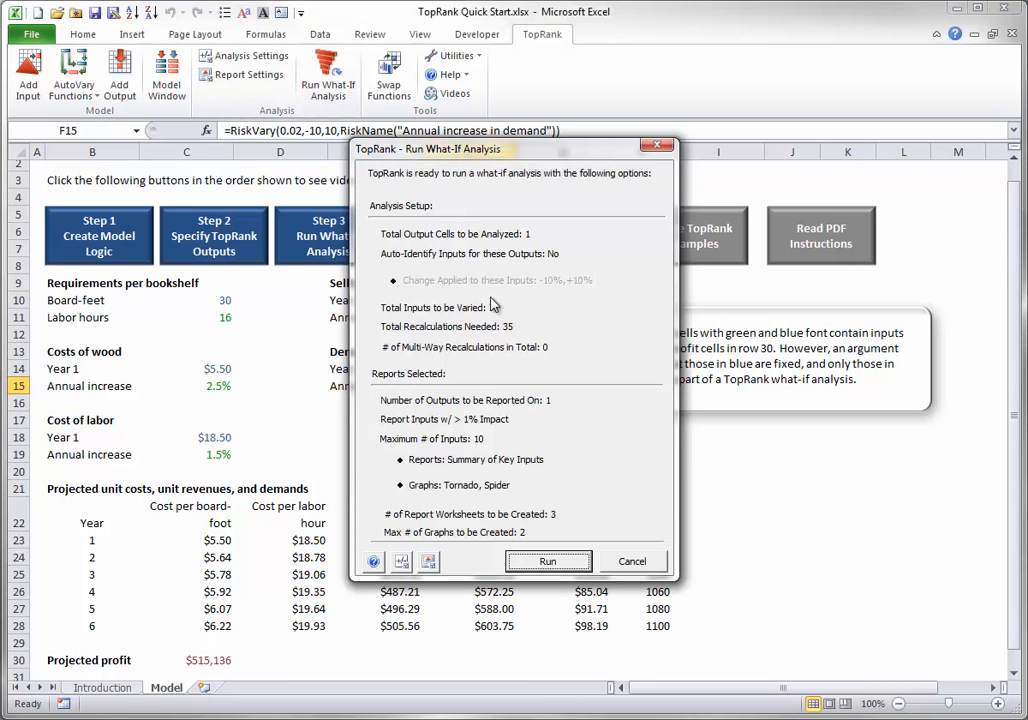
pyautogui.click(548, 561)
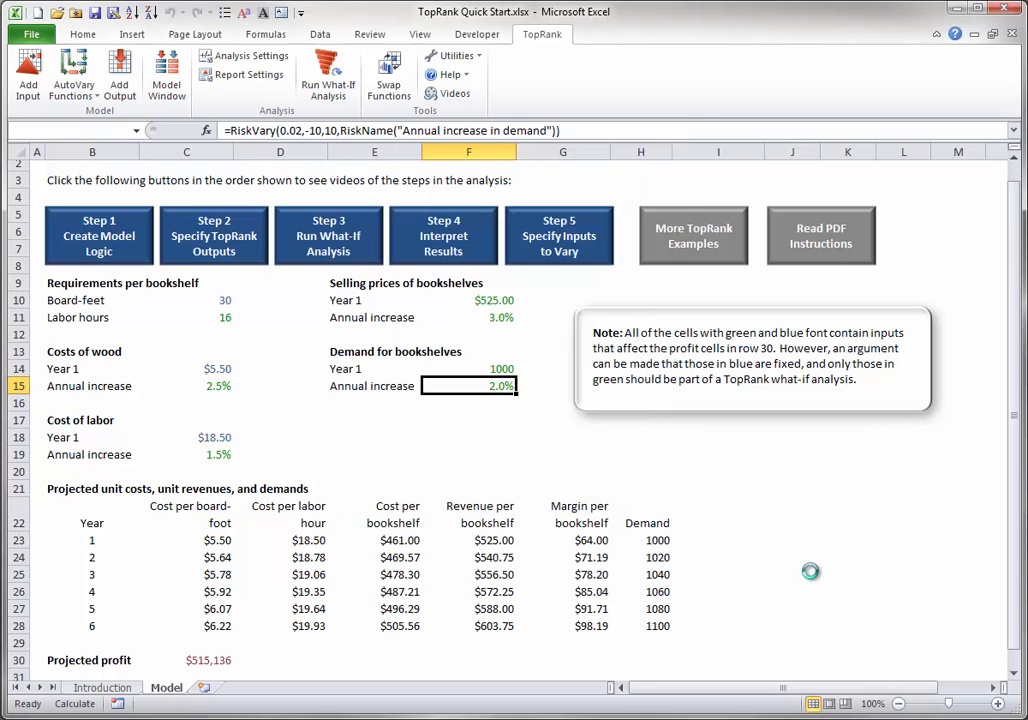
pyautogui.click(327, 70)
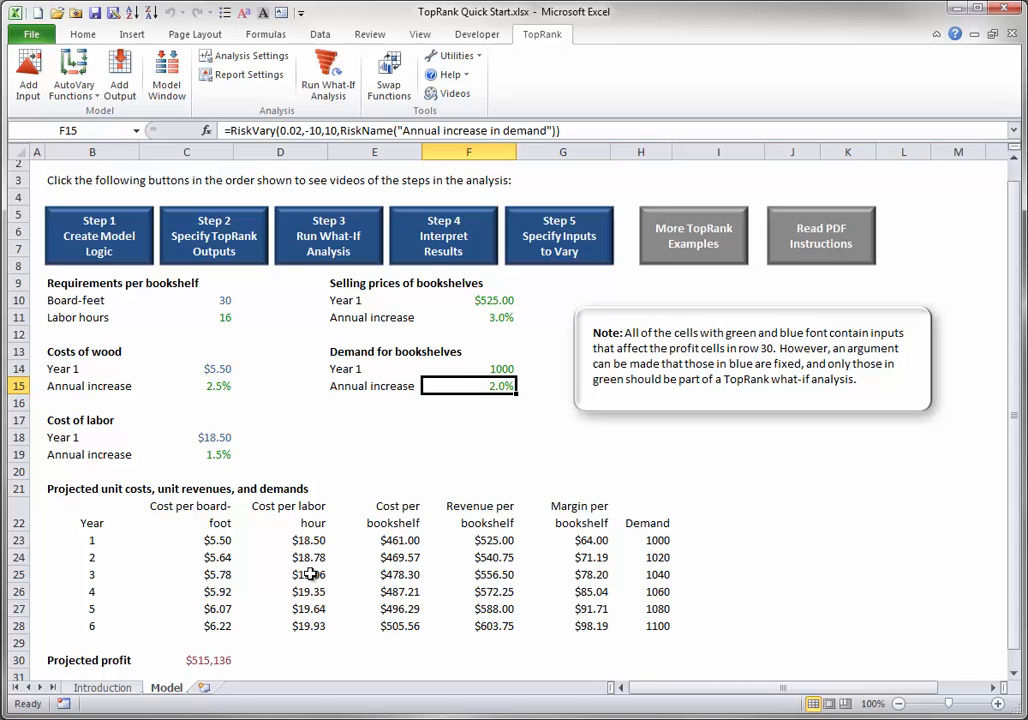
pyautogui.moveTo(72, 70)
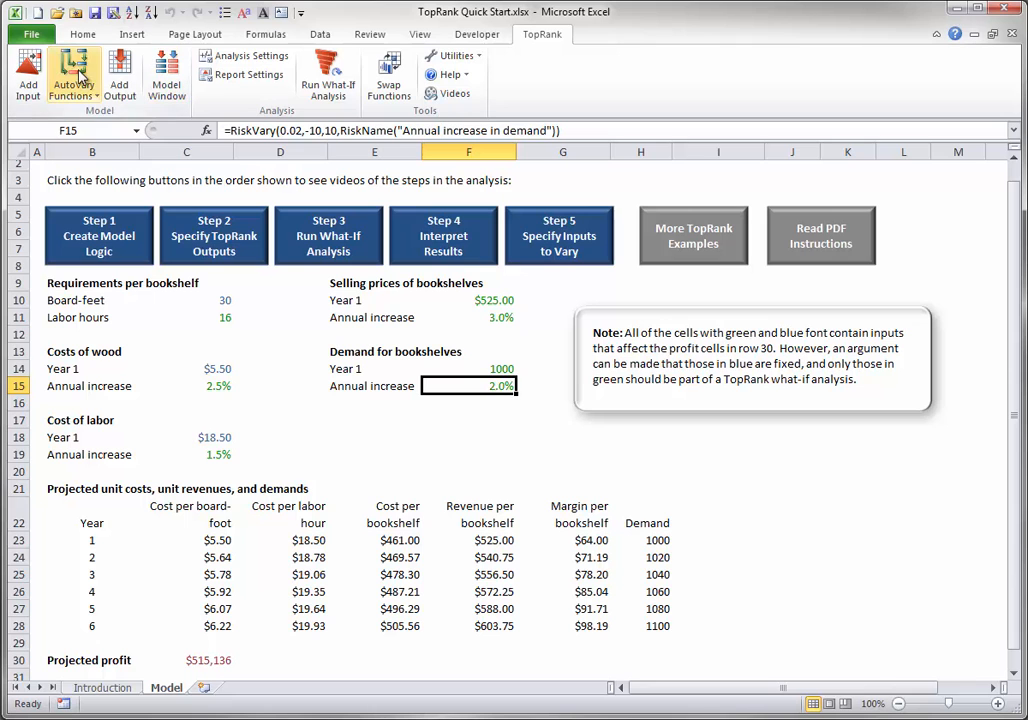
# Show the AutoVary Functions add/remove choices on the TopRank ribbon
pyautogui.click(72, 75)
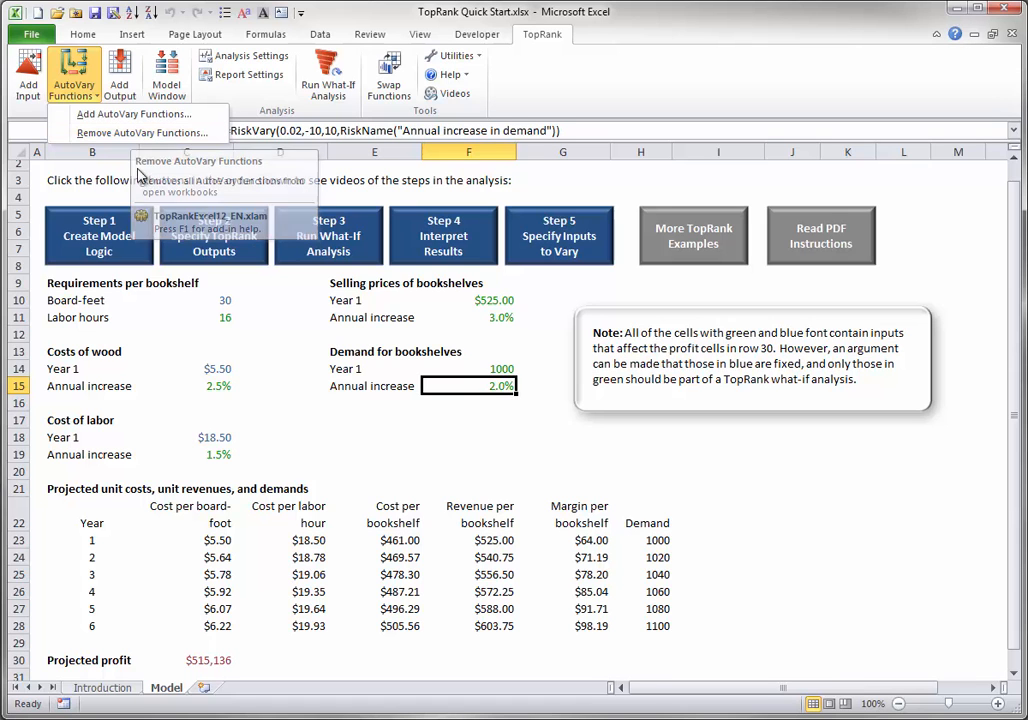
pyautogui.moveTo(139, 187)
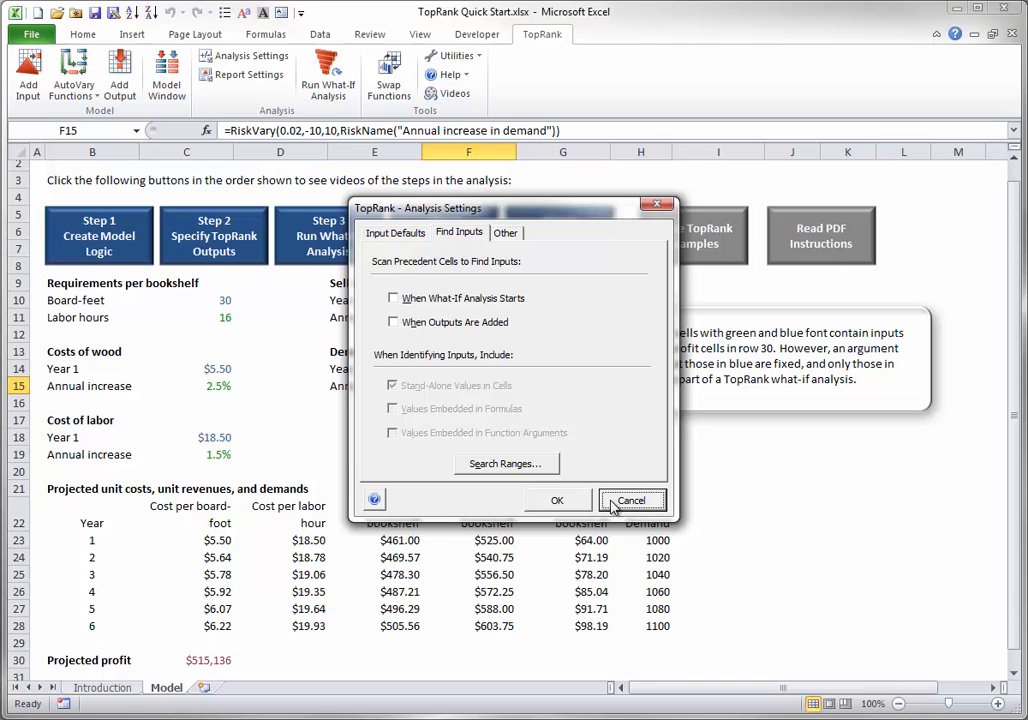
pyautogui.click(631, 500)
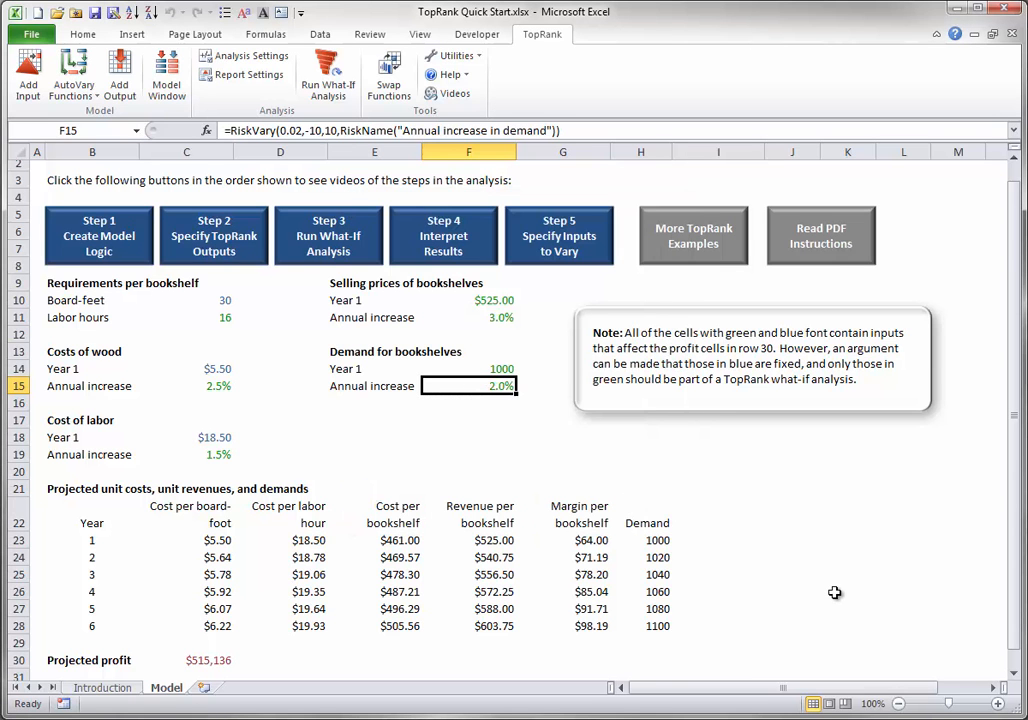